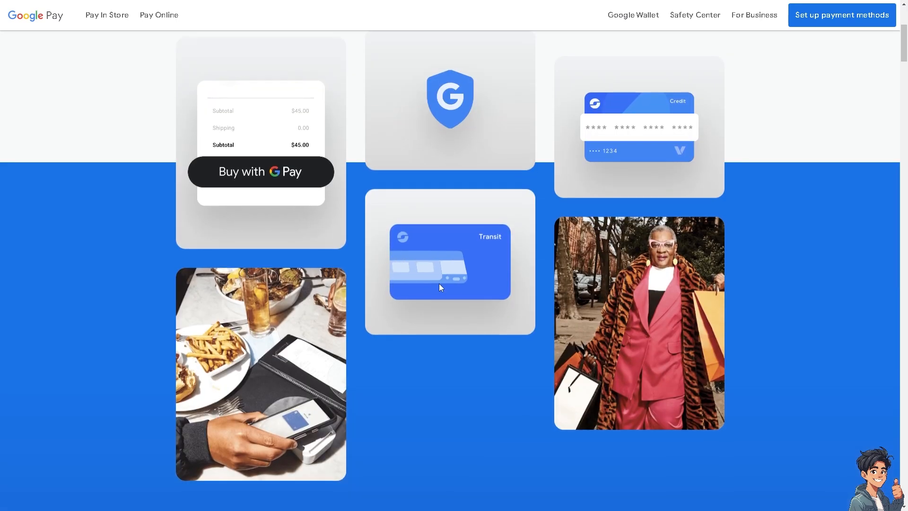
Scroll the Google Pay home page and go to the Pay In Store page.
scroll(down, 3)
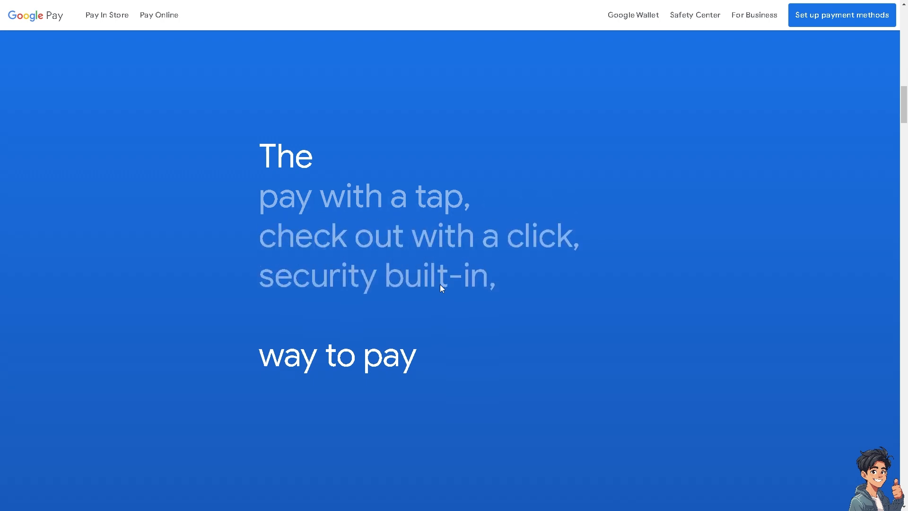
scroll(down, 3)
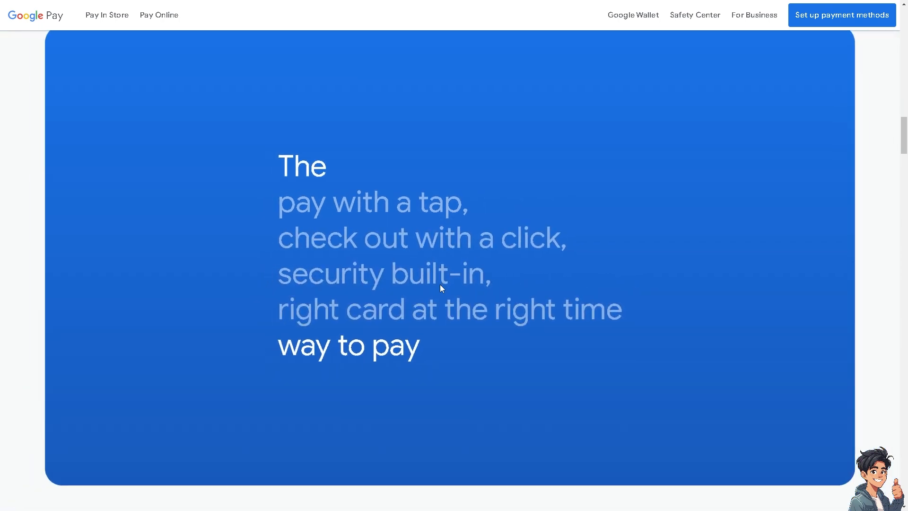
click(107, 15)
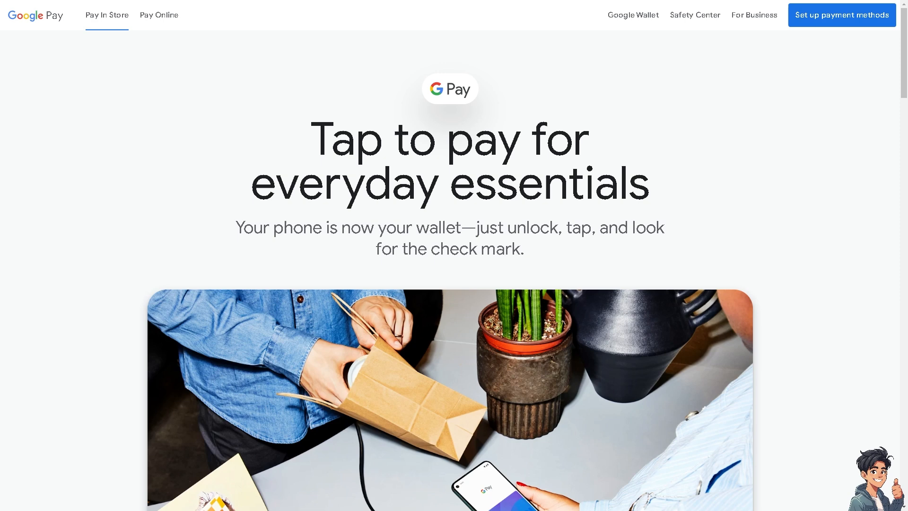
Scroll through the in-store payments page past the Google Wallet sections.
scroll(down, 3)
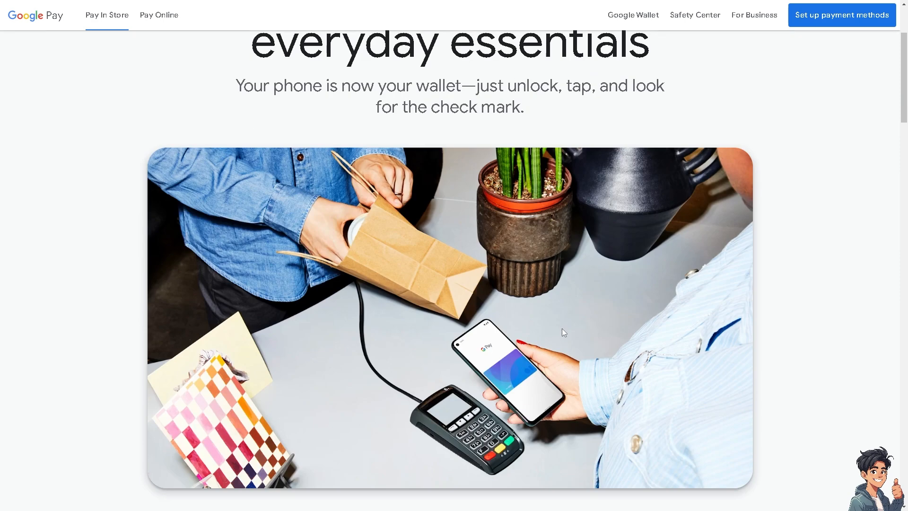
scroll(down, 3)
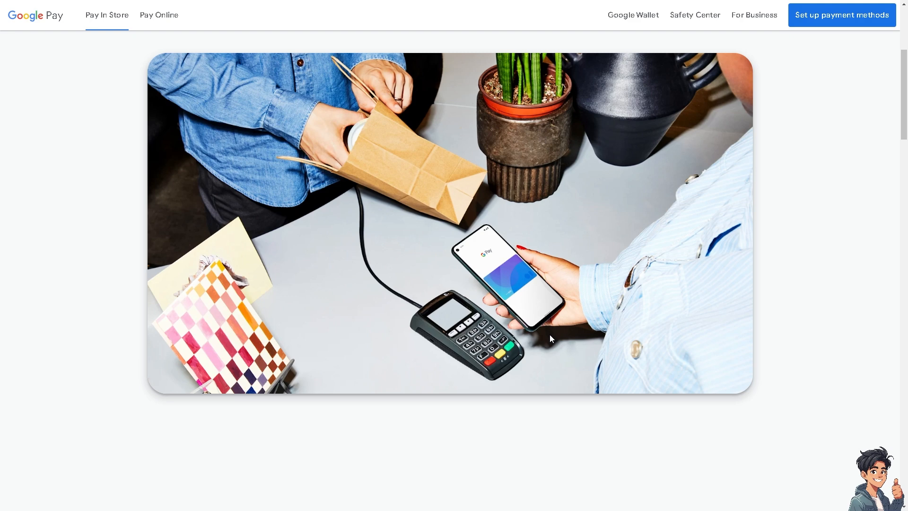
scroll(down, 3)
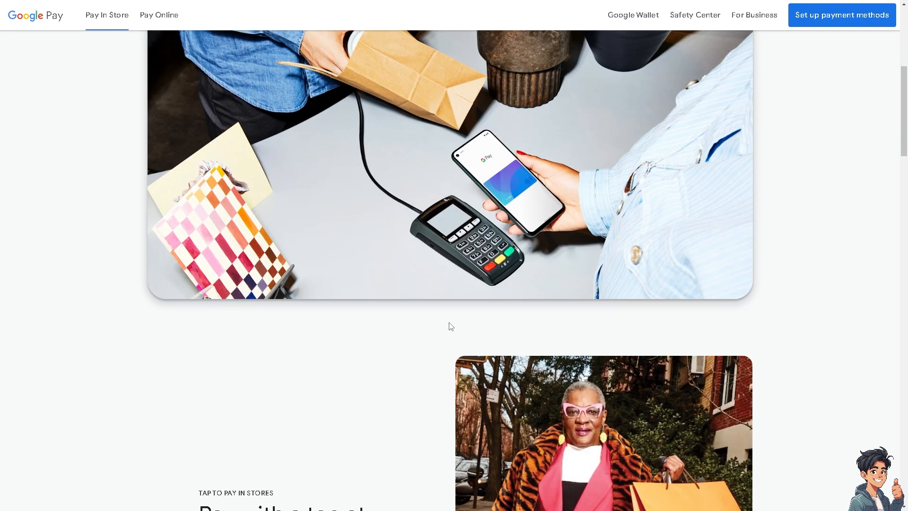
scroll(down, 3)
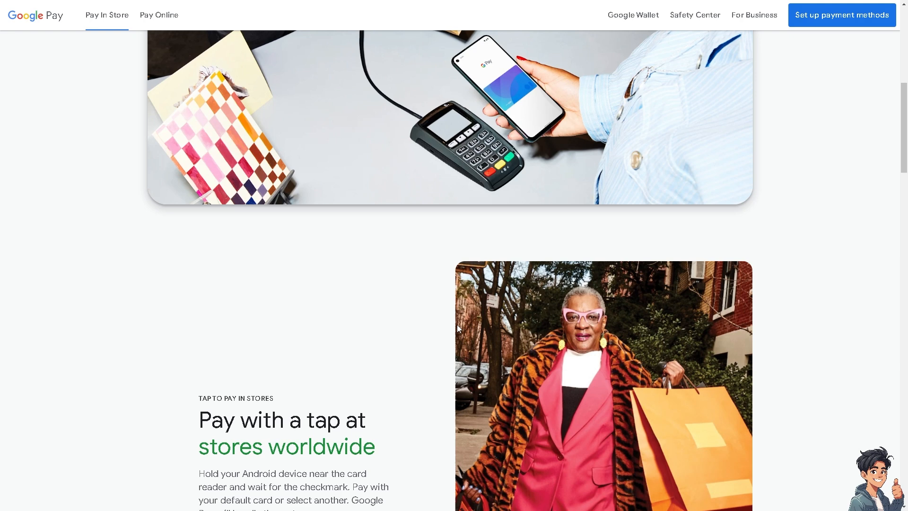
scroll(down, 3)
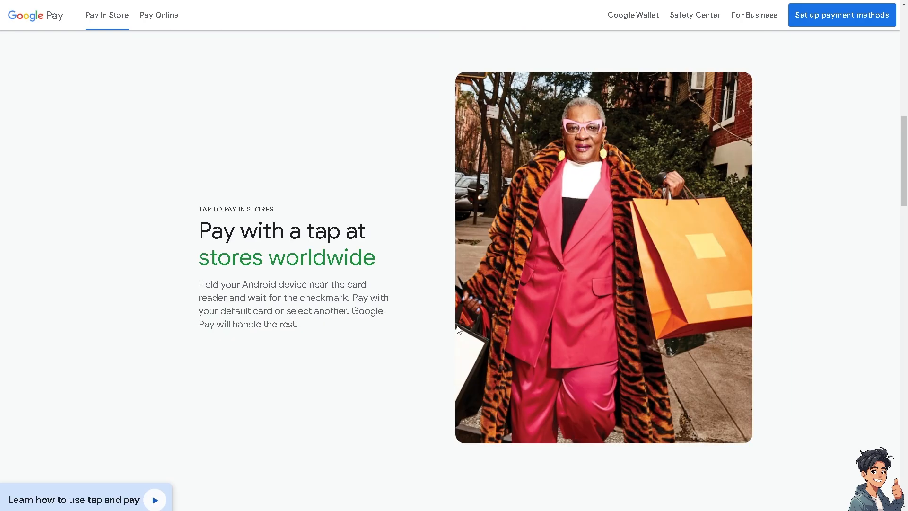
scroll(down, 3)
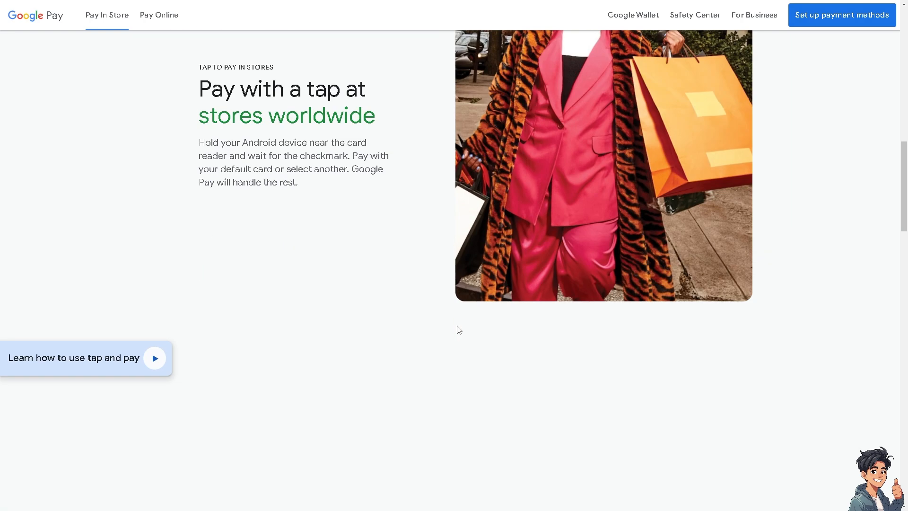
scroll(down, 3)
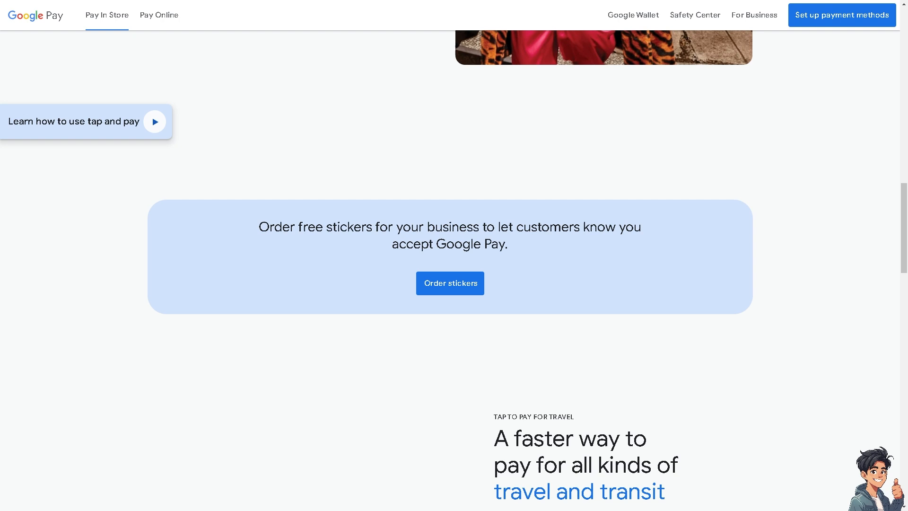
mouse_move(280, 304)
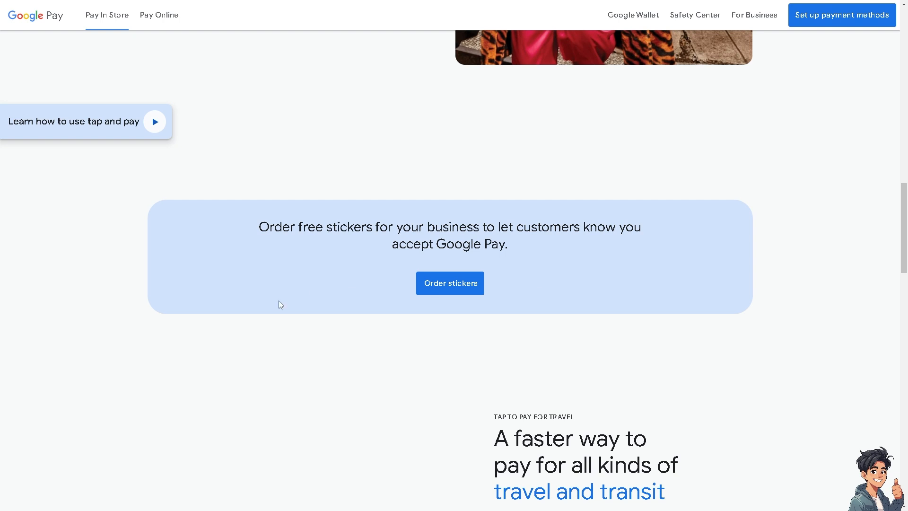
scroll(down, 3)
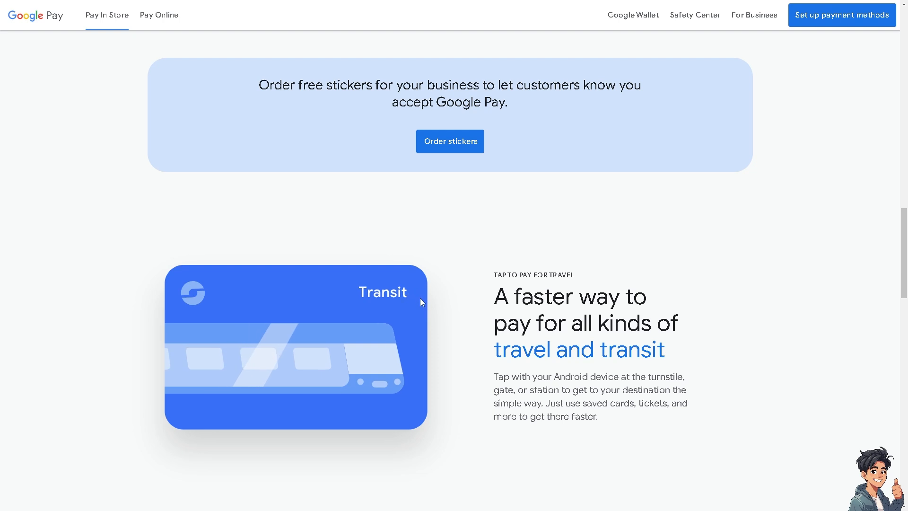
scroll(down, 3)
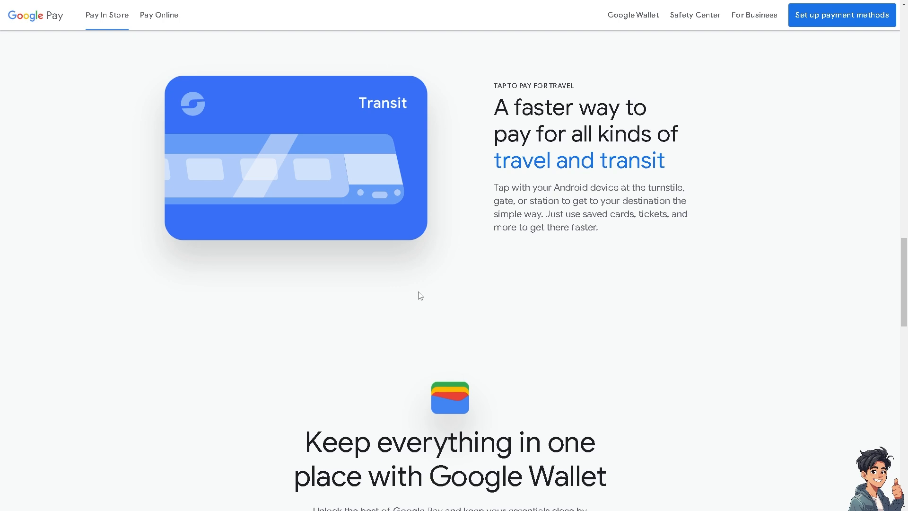
Continue past the safety section down to the 'Pay the Google way' footer.
scroll(down, 3)
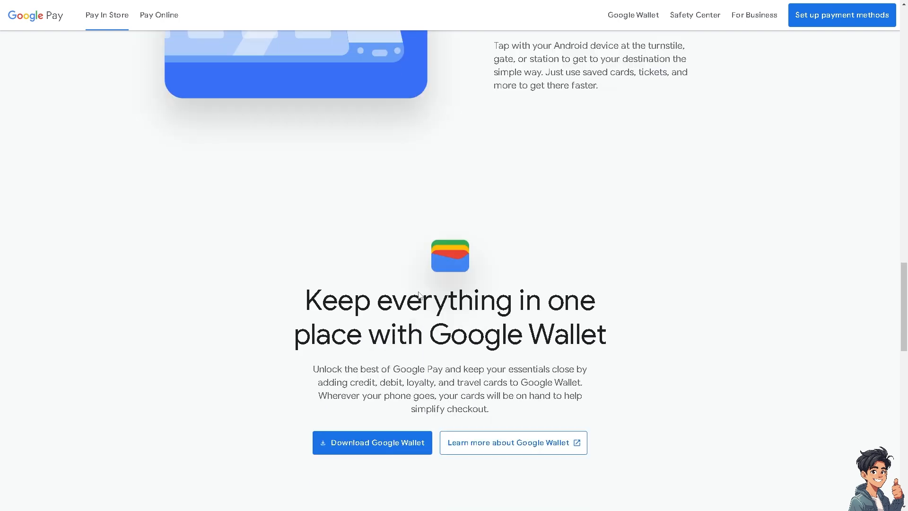
scroll(down, 3)
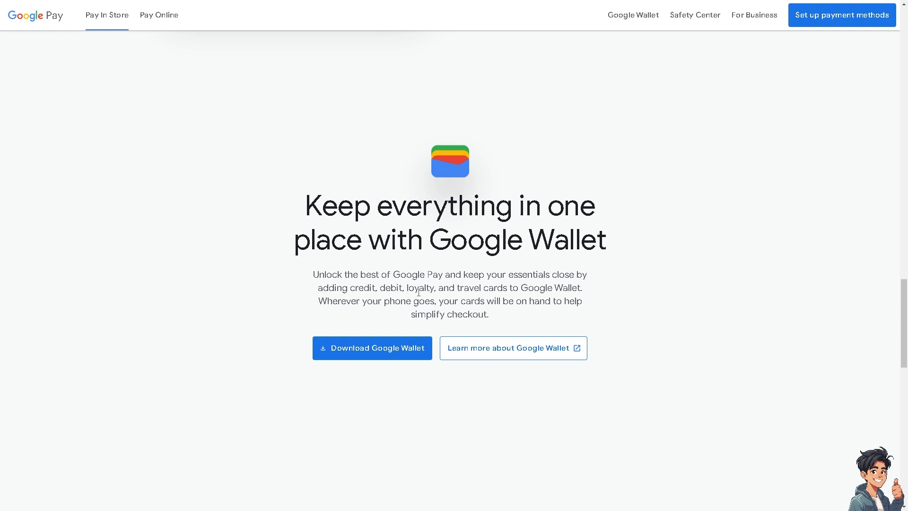
scroll(down, 3)
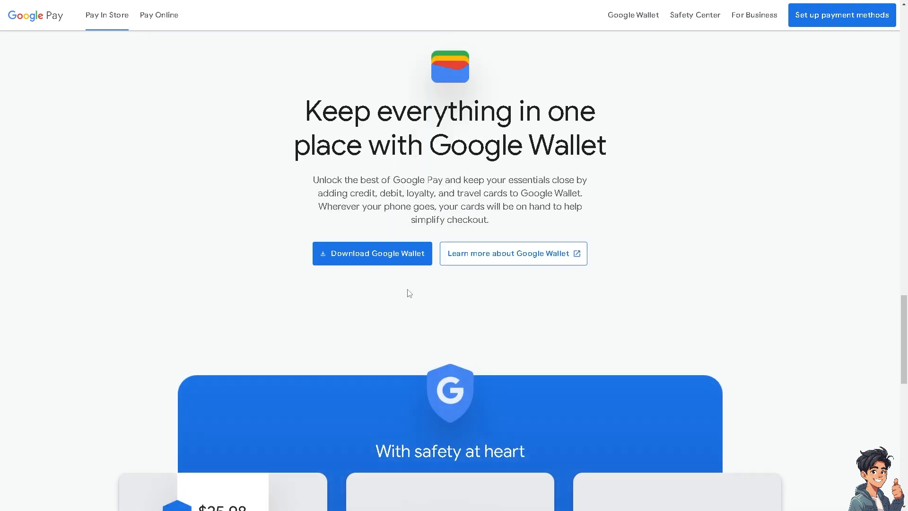
scroll(down, 3)
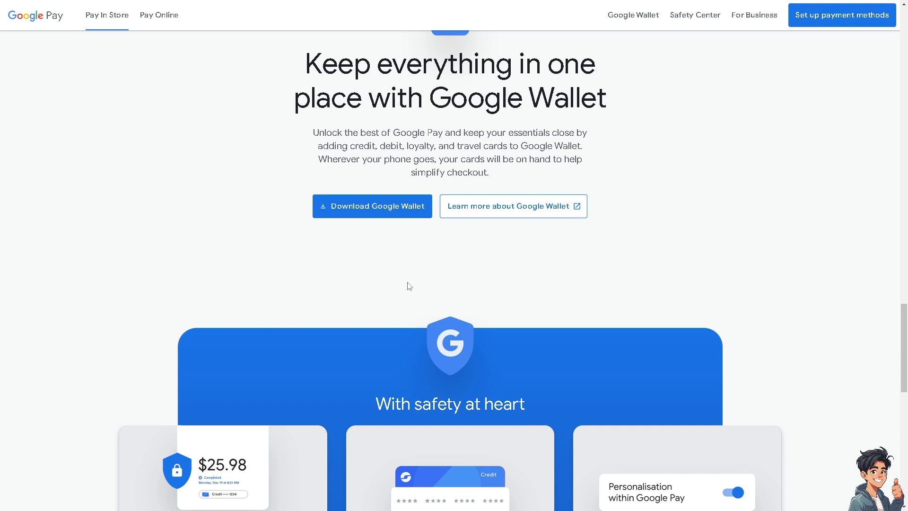
scroll(down, 3)
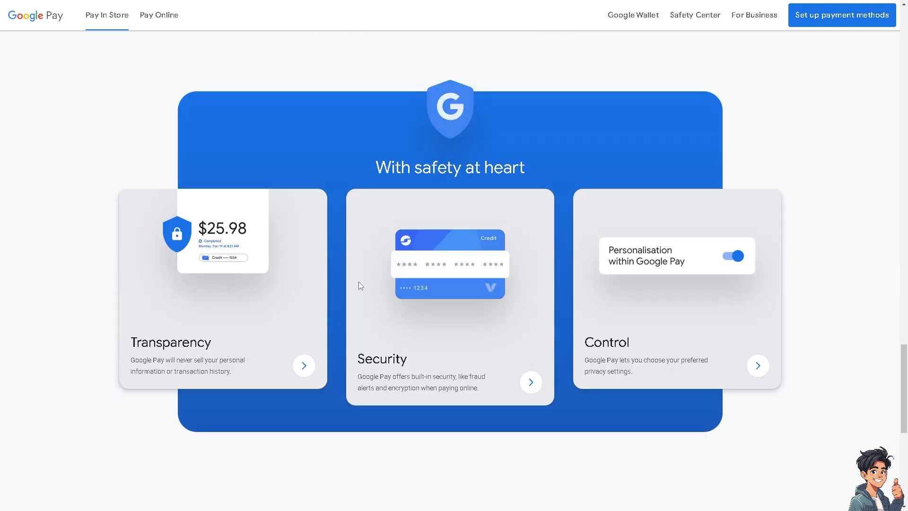
scroll(down, 3)
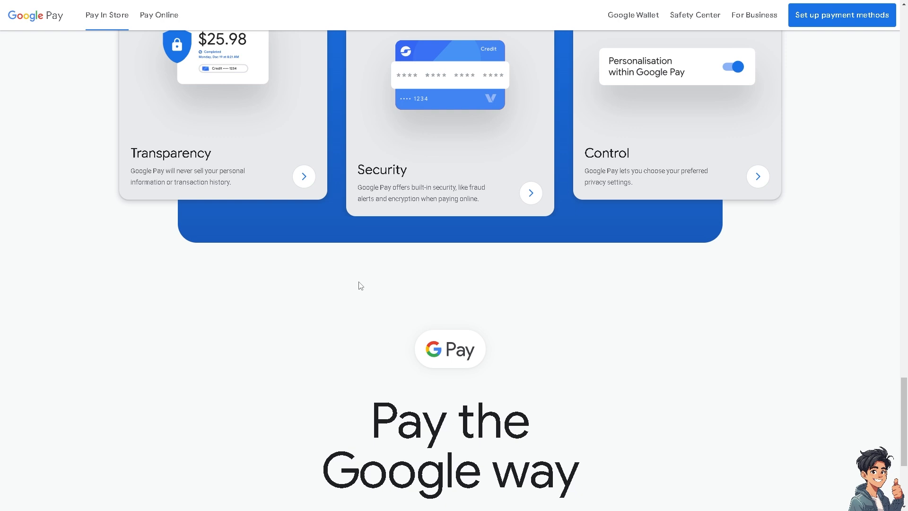
scroll(down, 3)
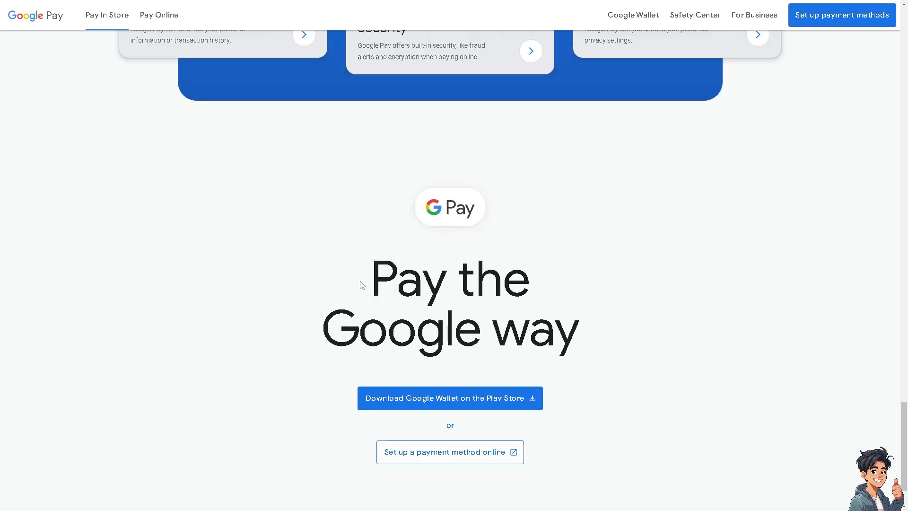
scroll(down, 3)
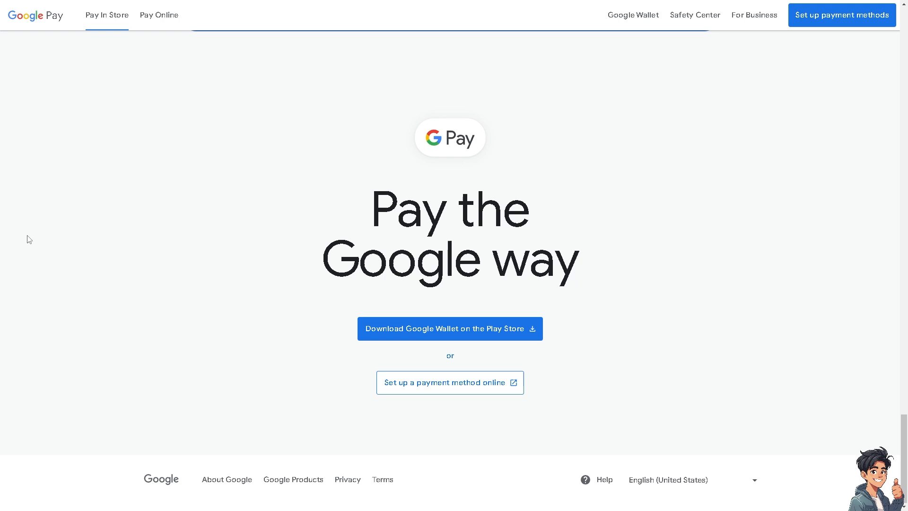
mouse_move(159, 14)
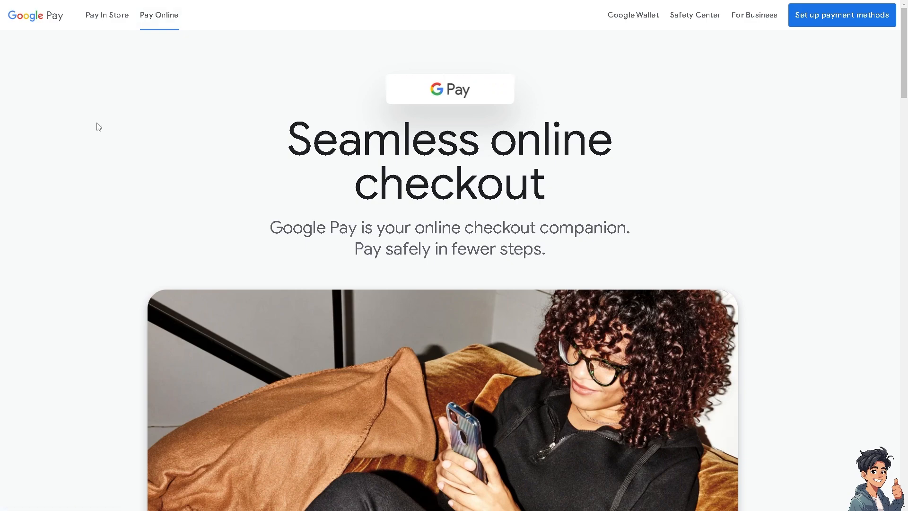
Scroll the Pay Online page to 'Checkout with a click' and go to Set up payment methods.
scroll(down, 3)
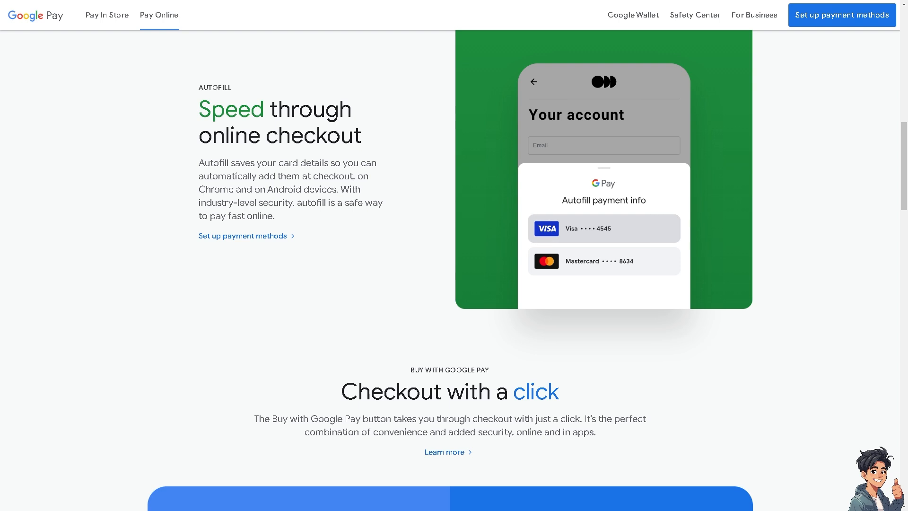
mouse_move(205, 220)
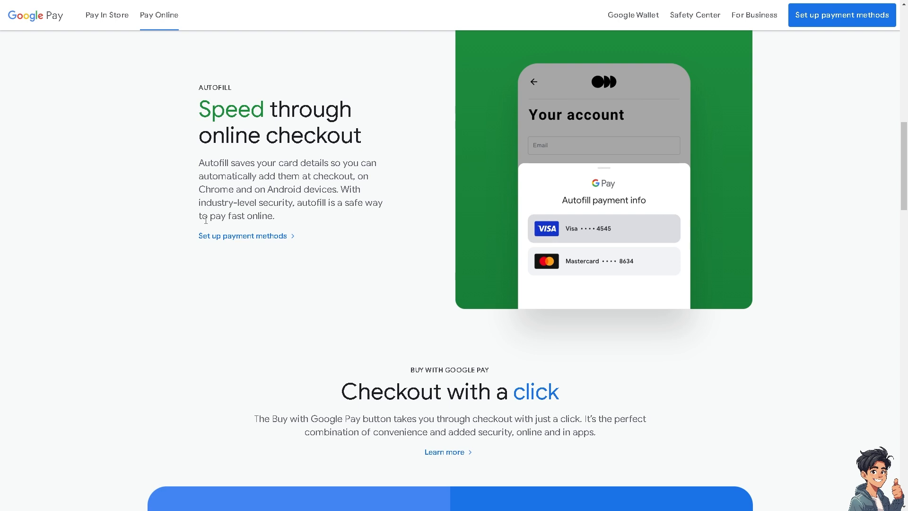
scroll(down, 3)
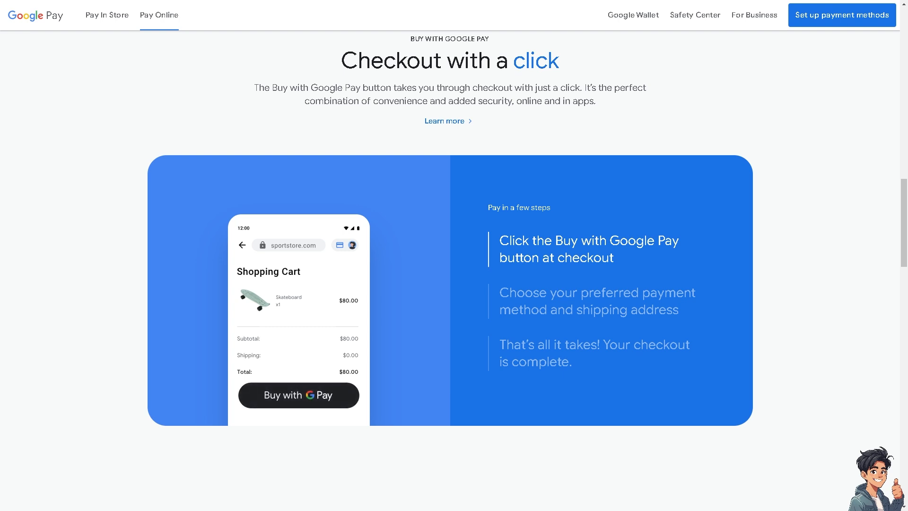
click(841, 14)
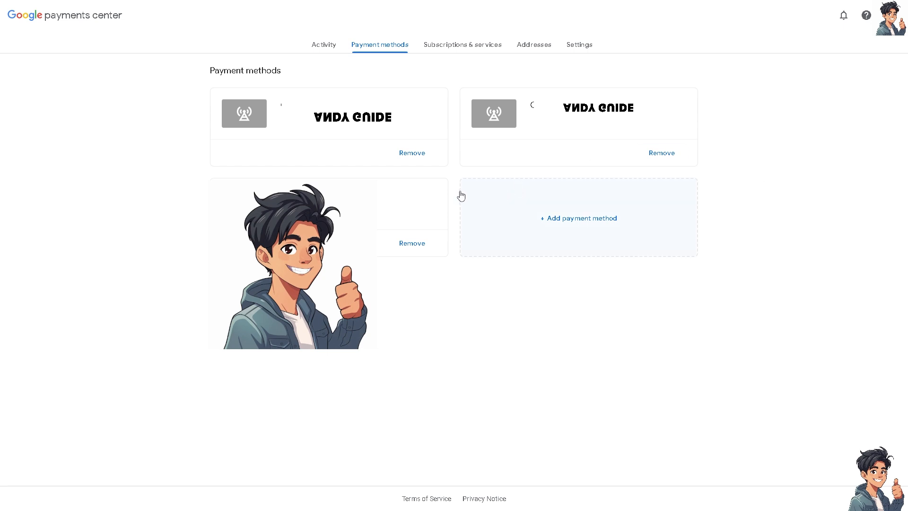
mouse_move(422, 169)
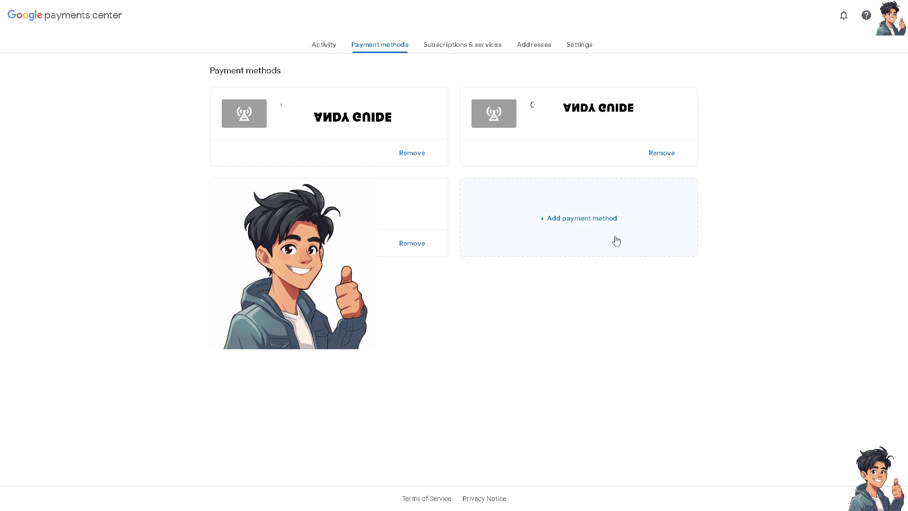
mouse_move(591, 229)
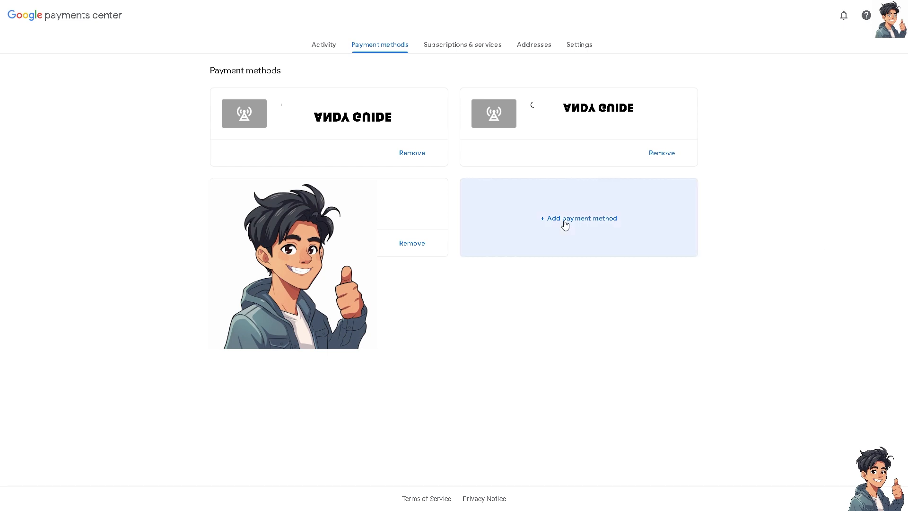
Start adding a new payment method from the '+ Add payment method' tile.
click(578, 219)
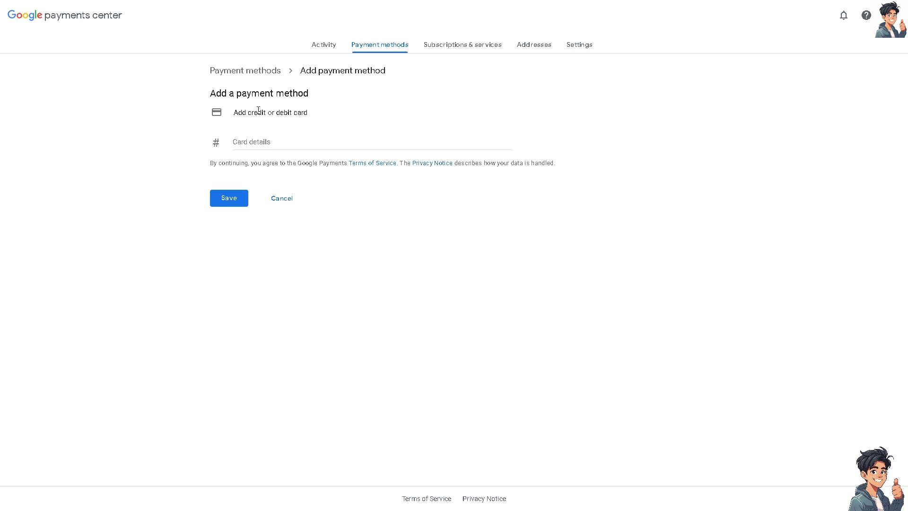
mouse_move(446, 141)
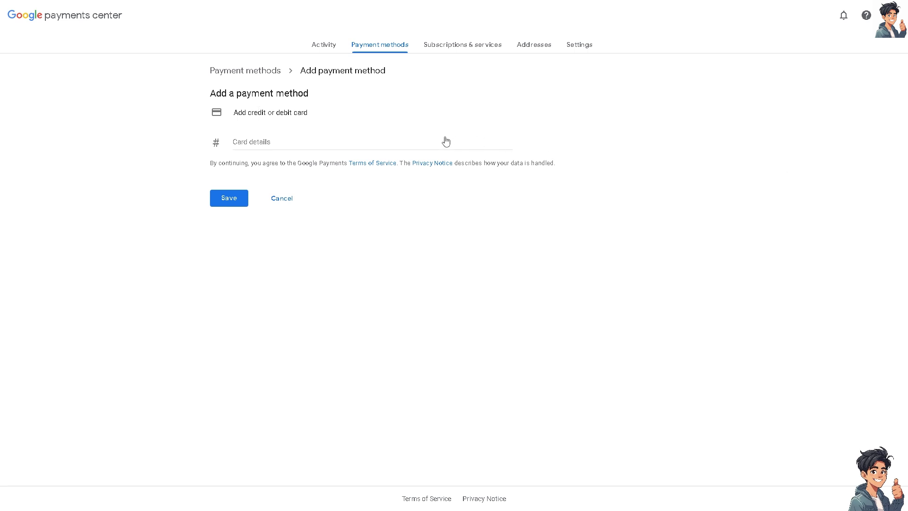
mouse_move(206, 142)
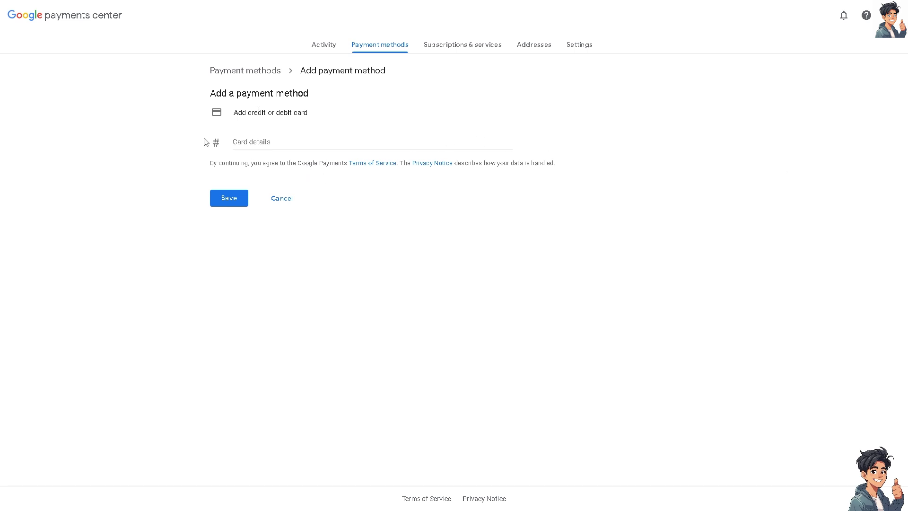
mouse_move(512, 184)
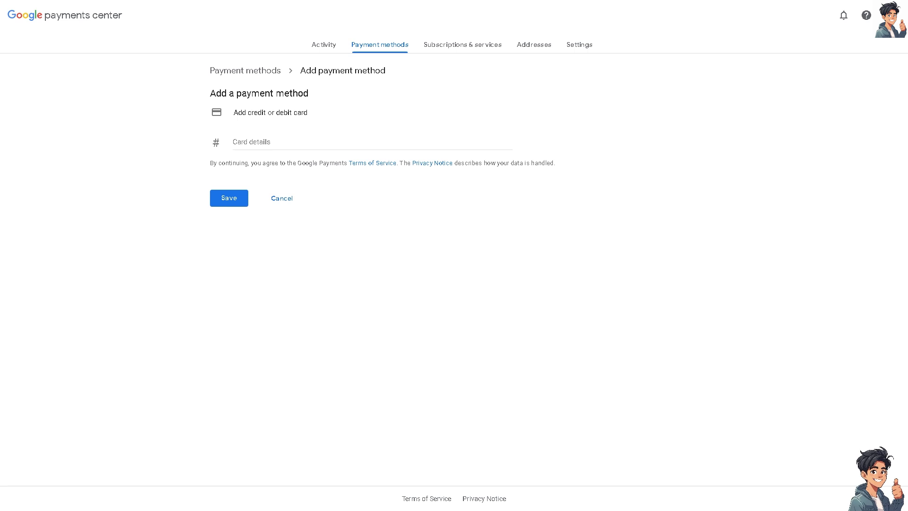
mouse_move(326, 125)
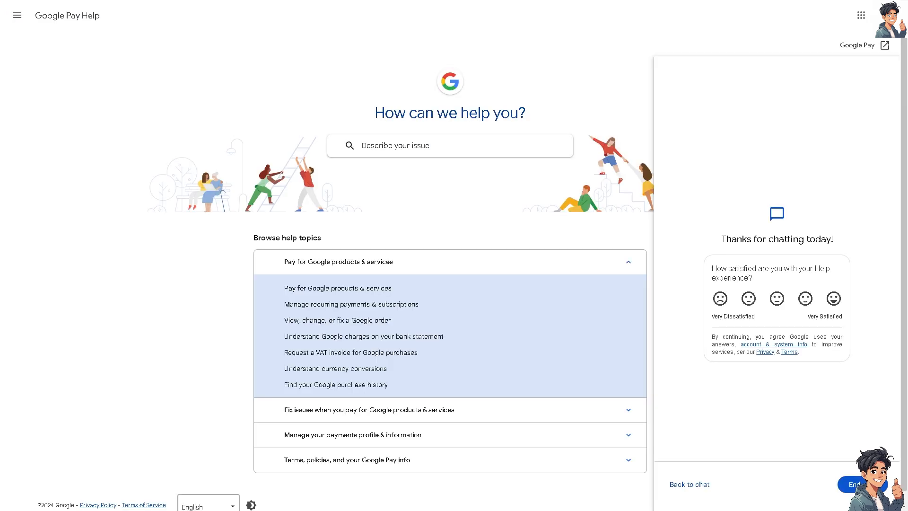
mouse_move(423, 216)
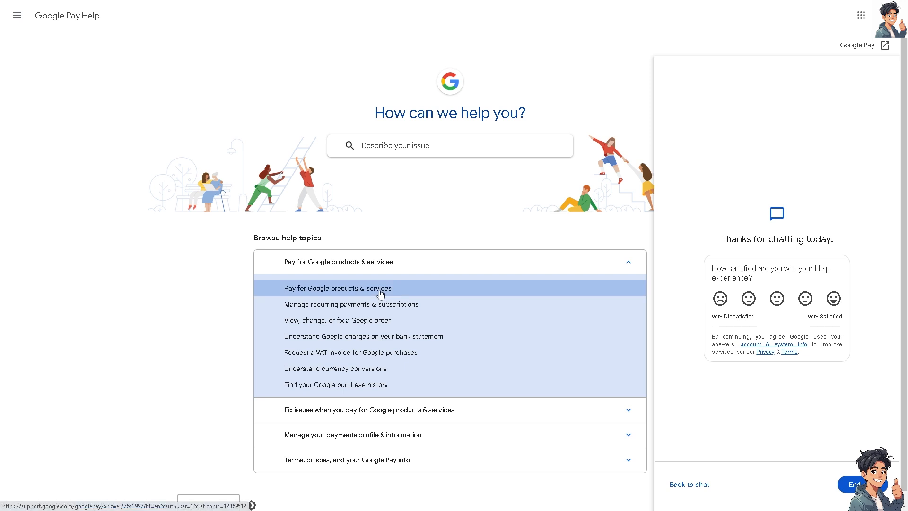
mouse_move(451, 297)
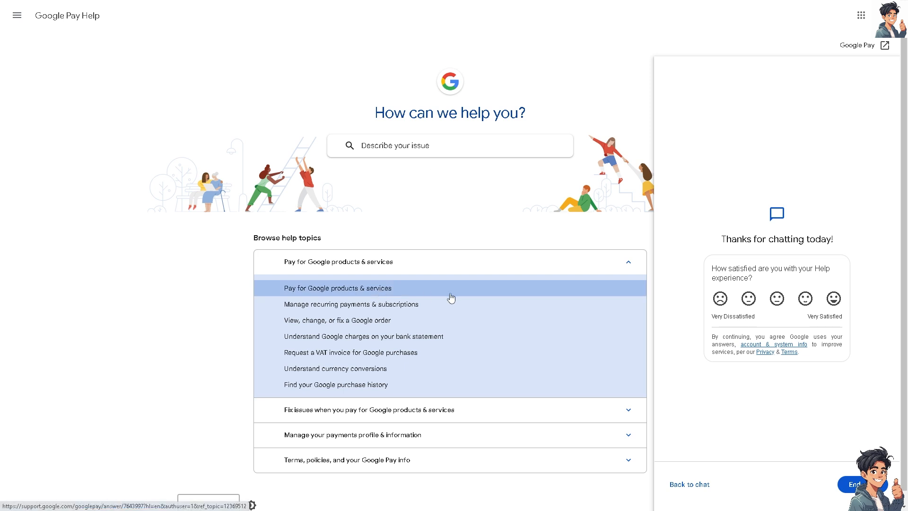
mouse_move(769, 489)
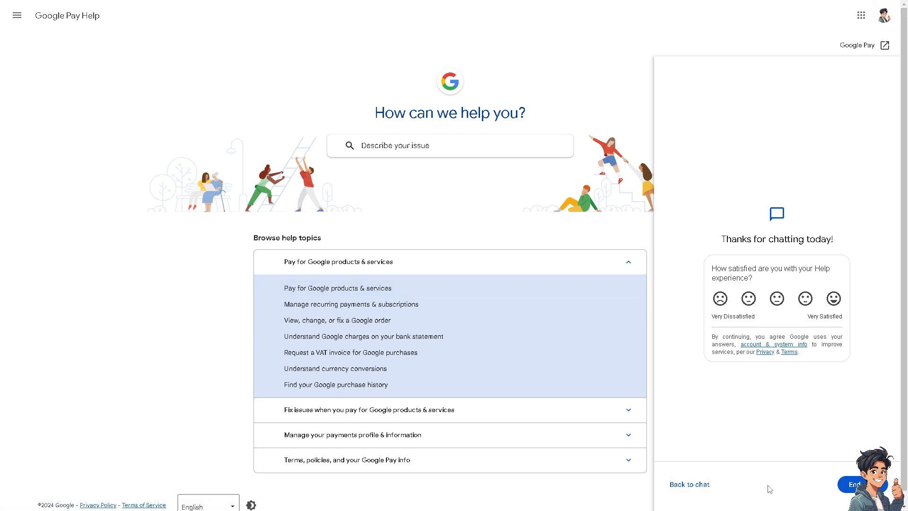
Return to the help chat and send 'How to Verify Card on Google Pay'.
click(687, 484)
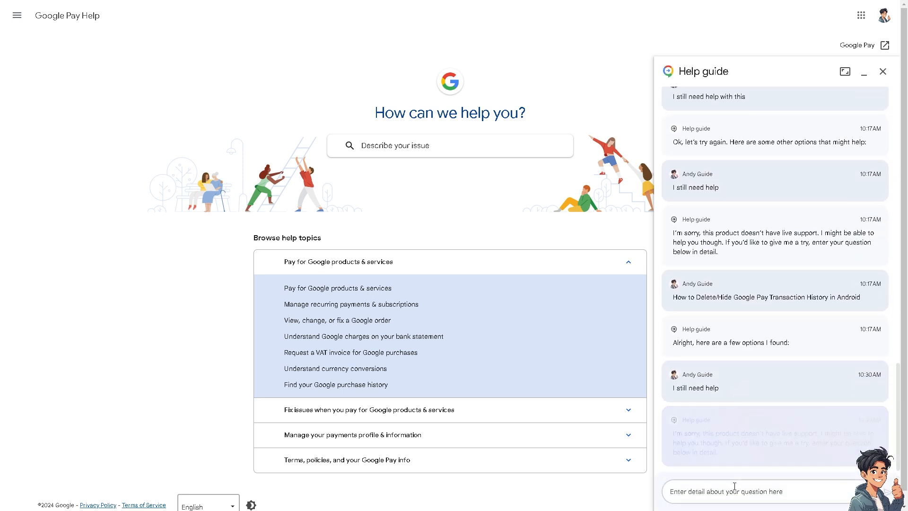
text(How to Verify Card on Google Pay)
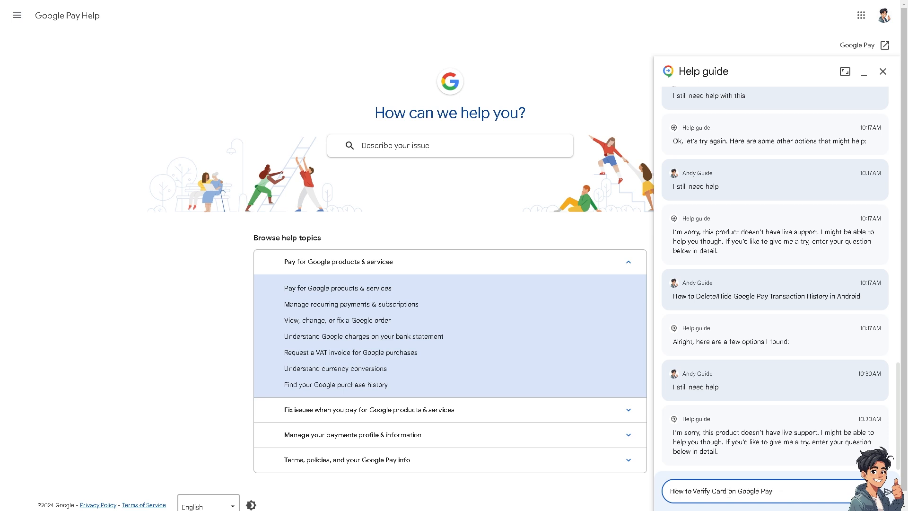
click(891, 491)
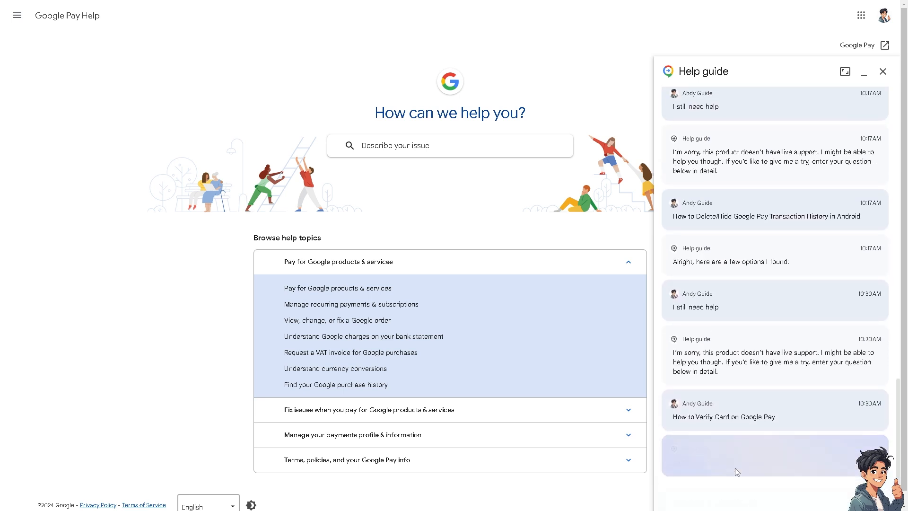